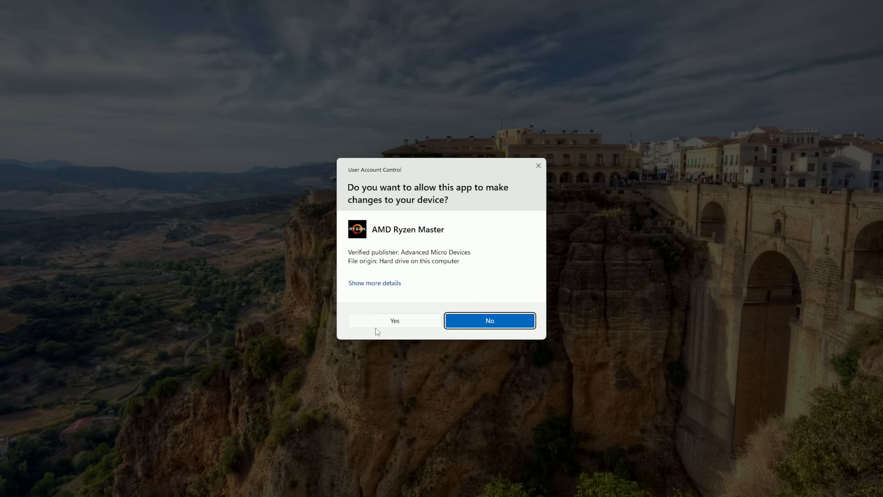
- Grant Ryzen Master admin rights, dismiss the overclocking-unsupported warning and view the basic view
click(489, 320)
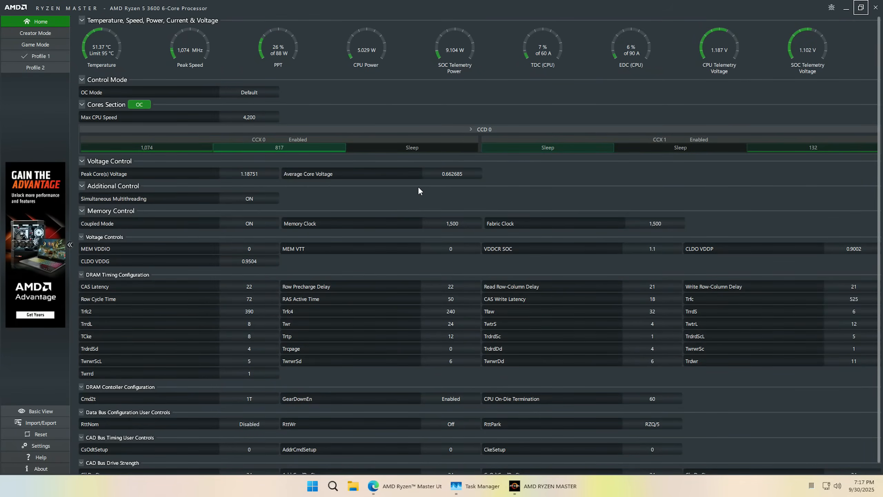
mouse_move(235, 283)
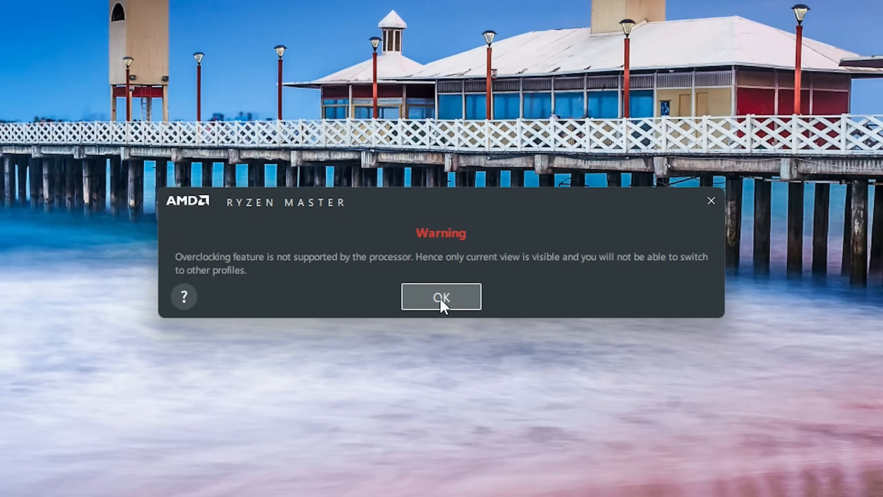
click(441, 296)
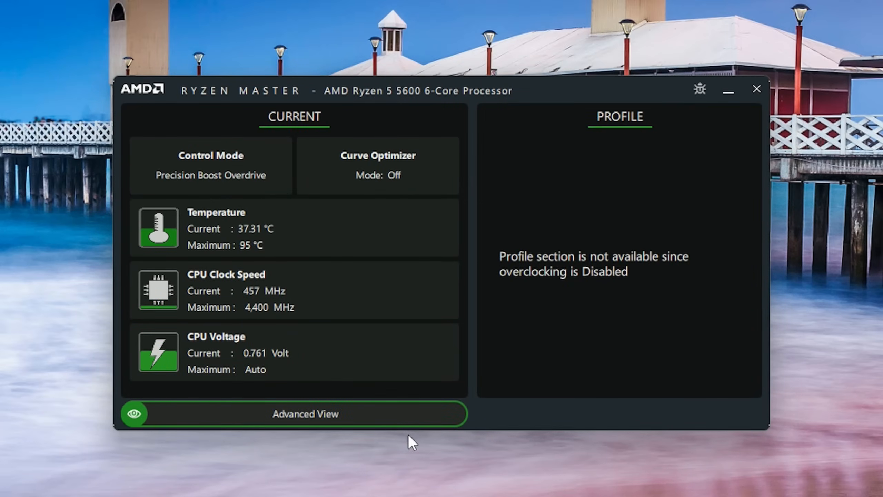
click(303, 414)
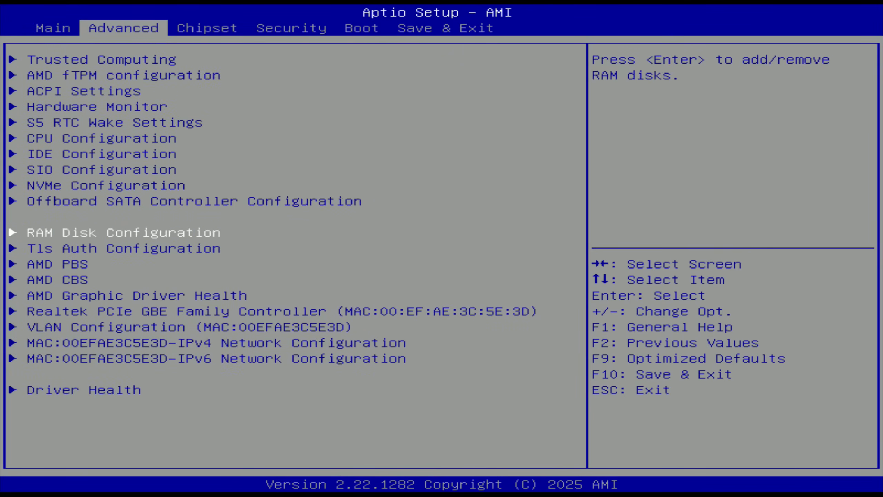
- Enter AMD CBS under the Advanced tab and show DRAM Timing Configuration
click(38, 281)
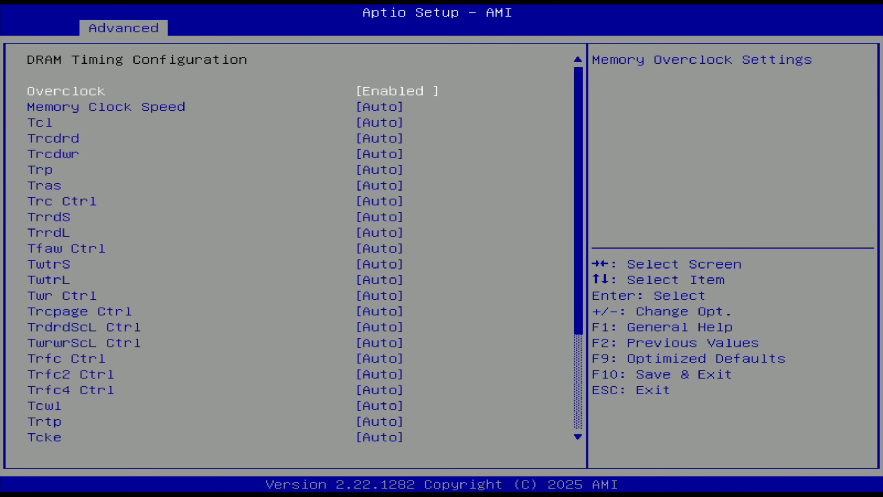
click(104, 107)
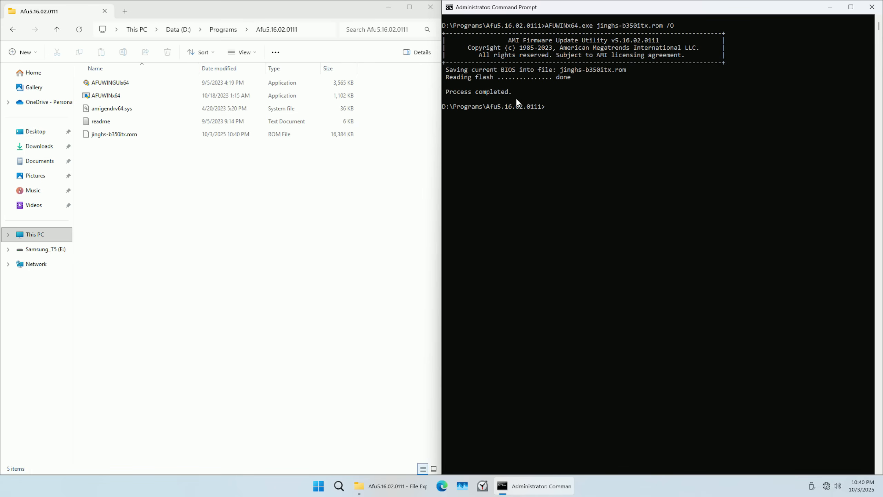
- Check the backed-up jinghs-b350itx.rom file in the Afu5.16.02.0111 folder
click(114, 134)
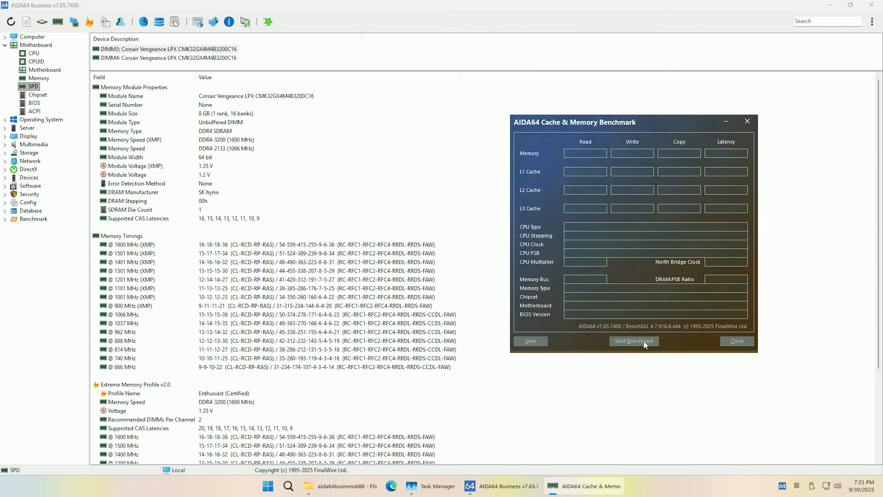
- Start the Cache & Memory Benchmark for the Corsair DDR4-3200 modules
click(634, 340)
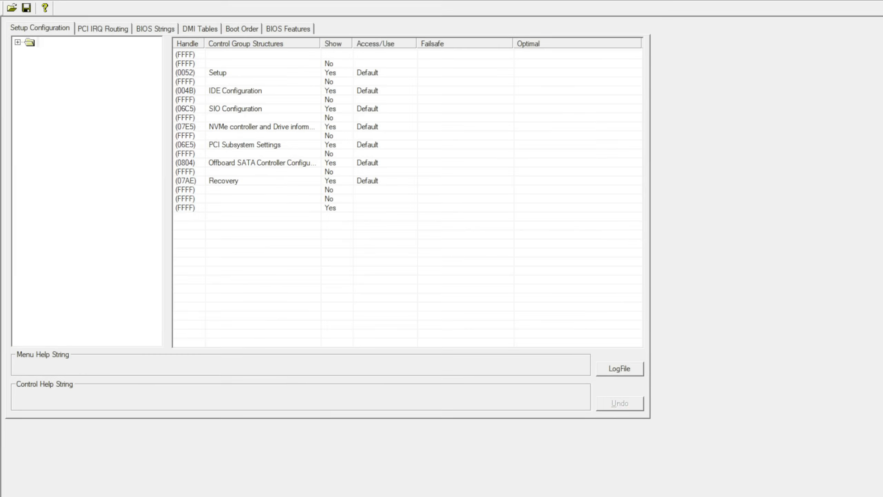
- In PCI Subsystem Settings, set Above 4G Decoding's optimal value to Enabled
click(17, 42)
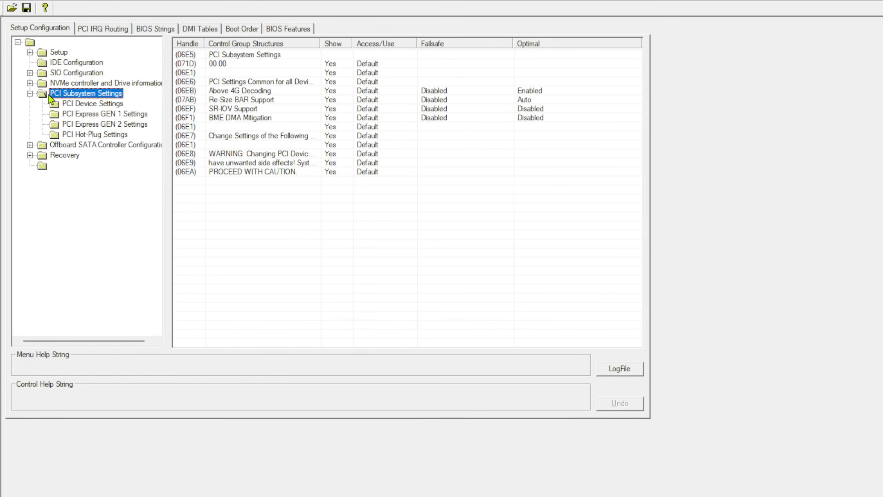
click(240, 90)
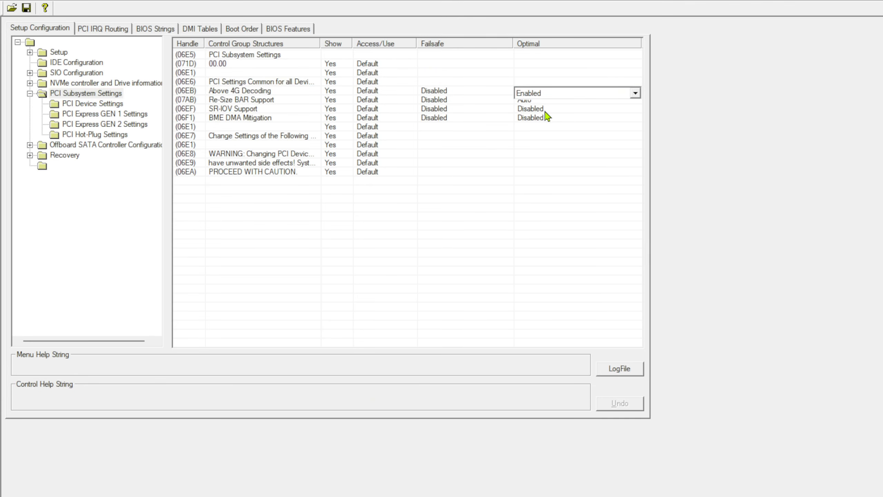
click(546, 100)
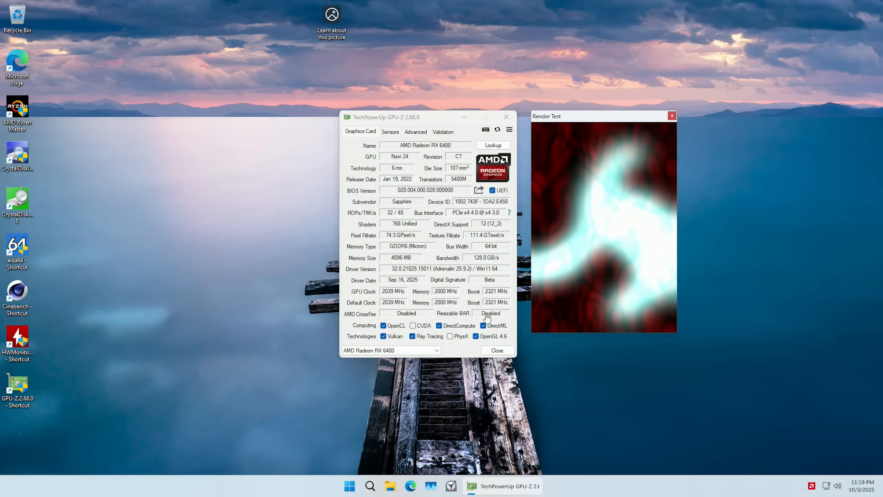
- Run the Bus Interface render test for the RX 6400, showing Resizable BAR disabled
click(415, 132)
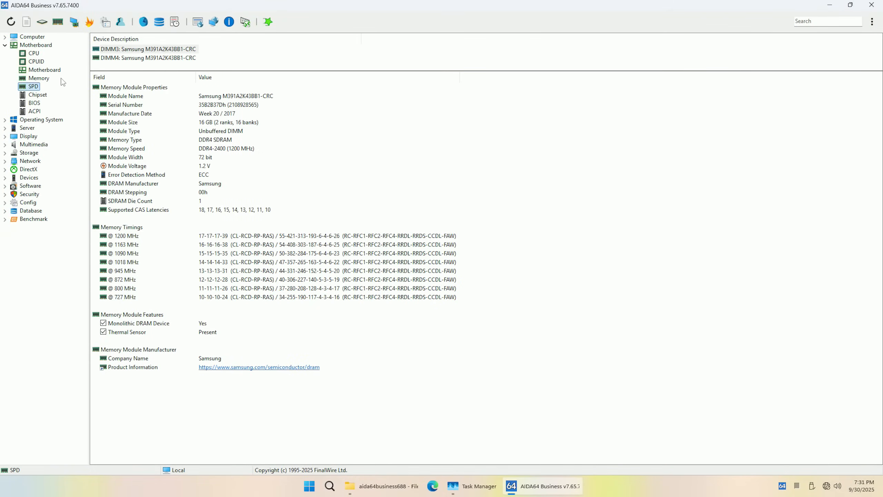
mouse_move(41, 100)
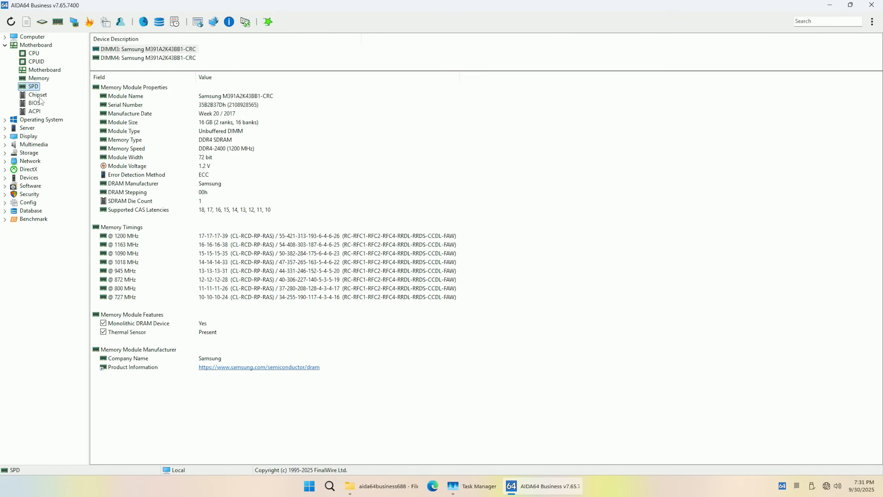
- Show the AMD K17.7 chipset page with ECC supported and enabled in dual channel
click(37, 95)
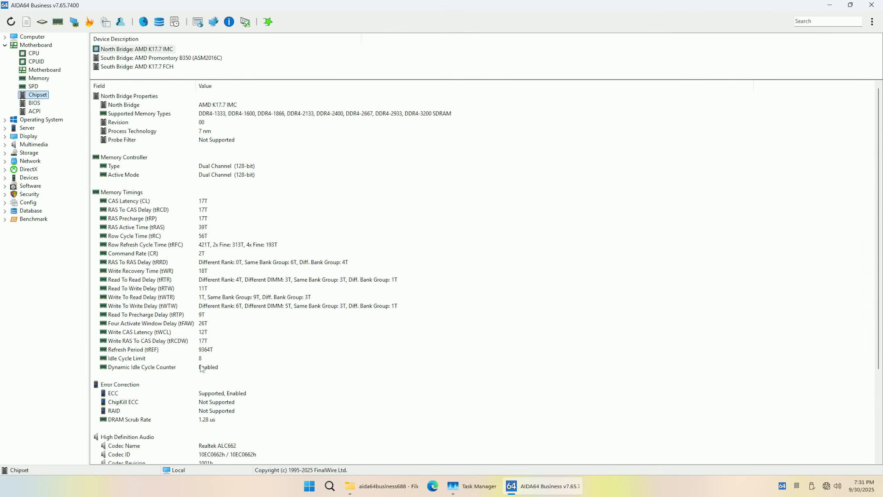
click(114, 393)
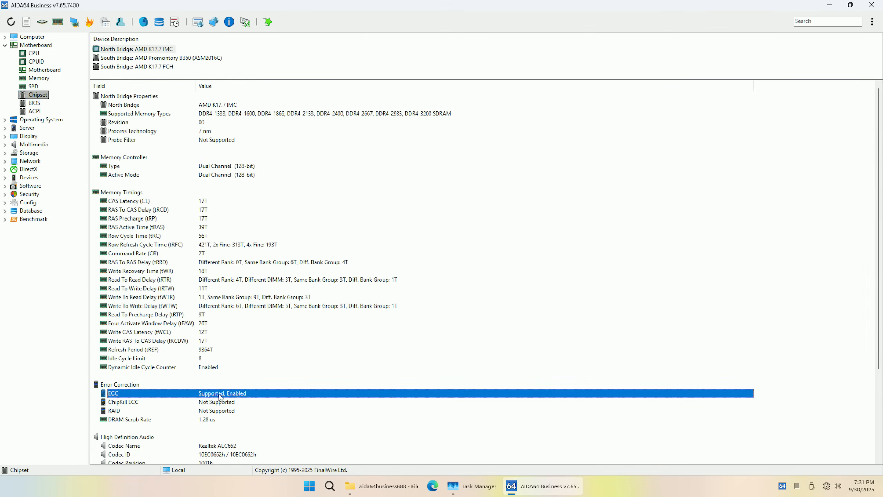
mouse_move(304, 398)
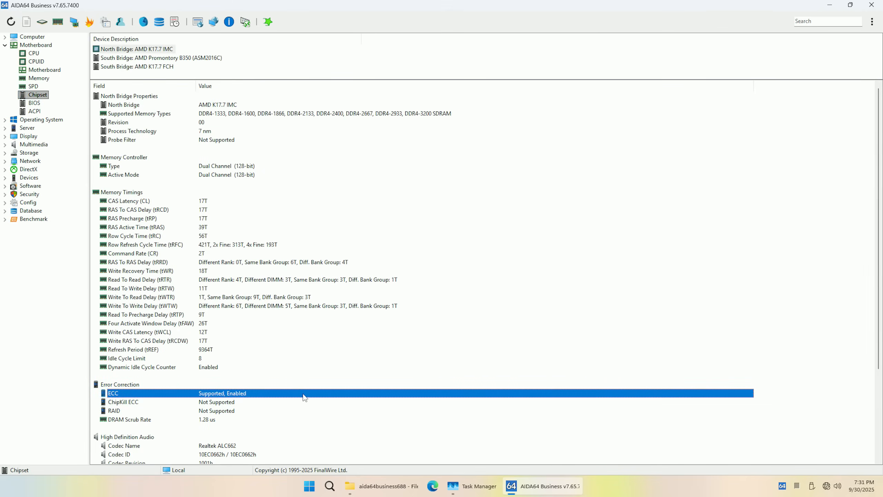
mouse_move(46, 105)
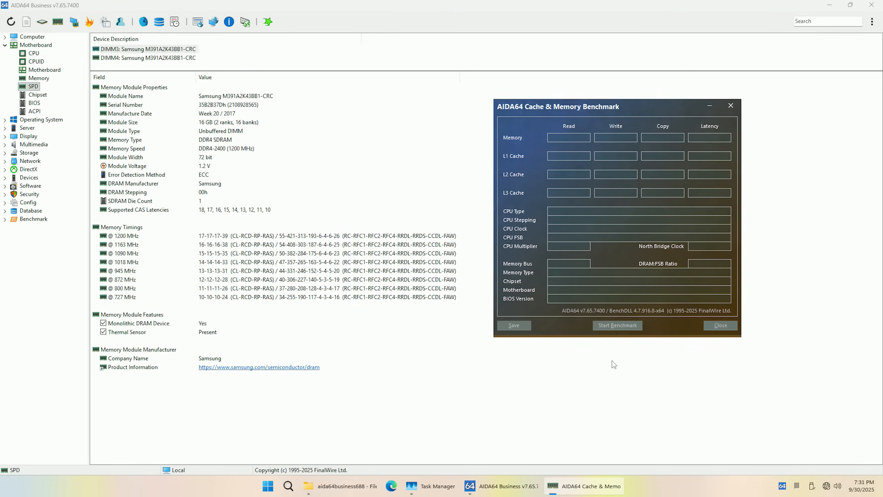
- Leave the memory benchmark for Cinebench R23 beside HWMonitor on the Ryzen 5 3600
click(618, 325)
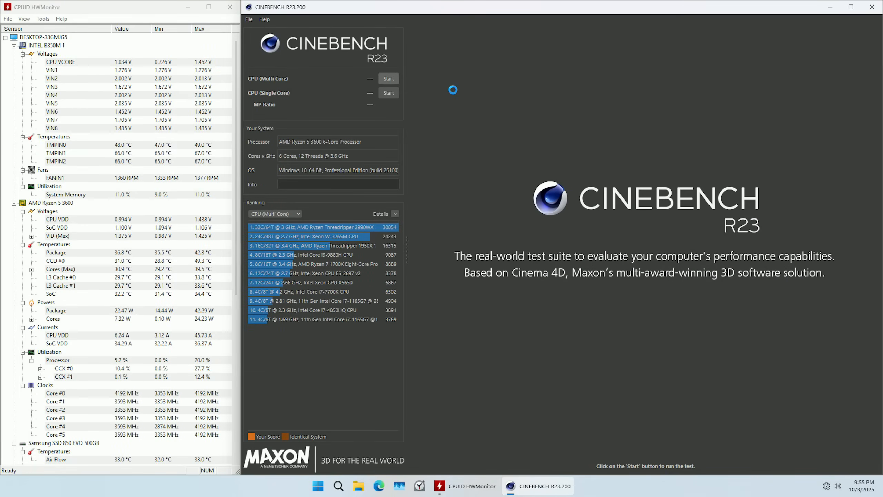
- Start the Cinebench R23 multi-core render test
click(388, 79)
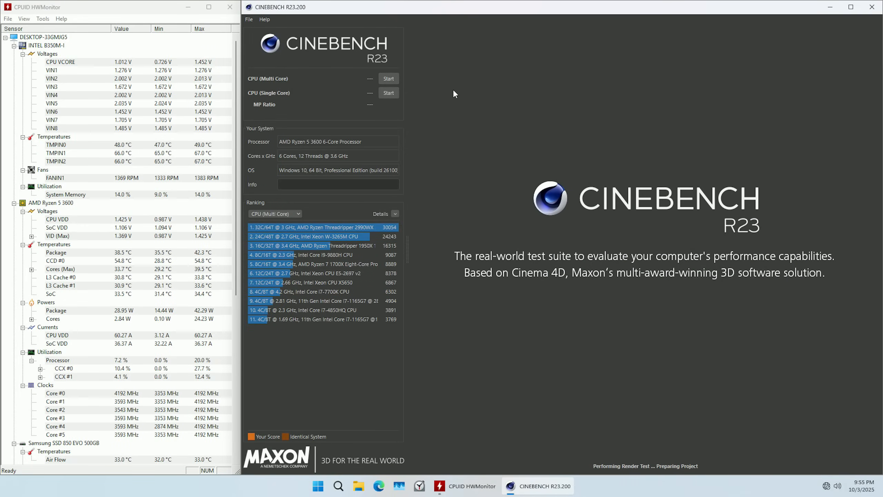
click(389, 79)
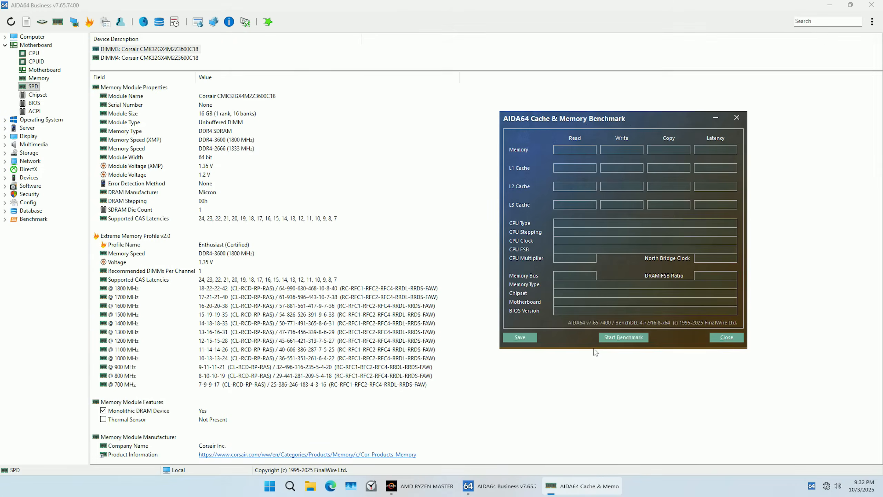
- Move from AIDA64 to four CPU-Z windows comparing Ryzen 5 3600, 1600 and 5600
click(624, 337)
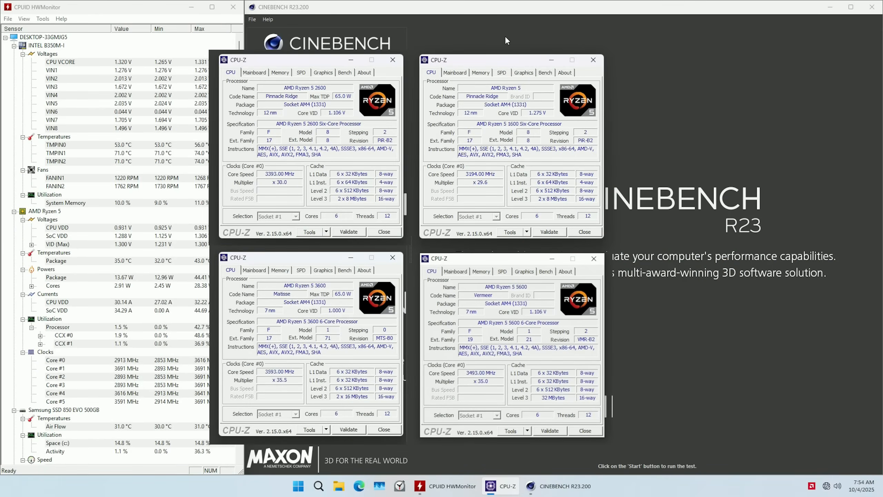
- Close the CPU-Z windows and bring up AMD Ryzen Master showing the Ryzen 5 5600 in PBO mode
click(254, 72)
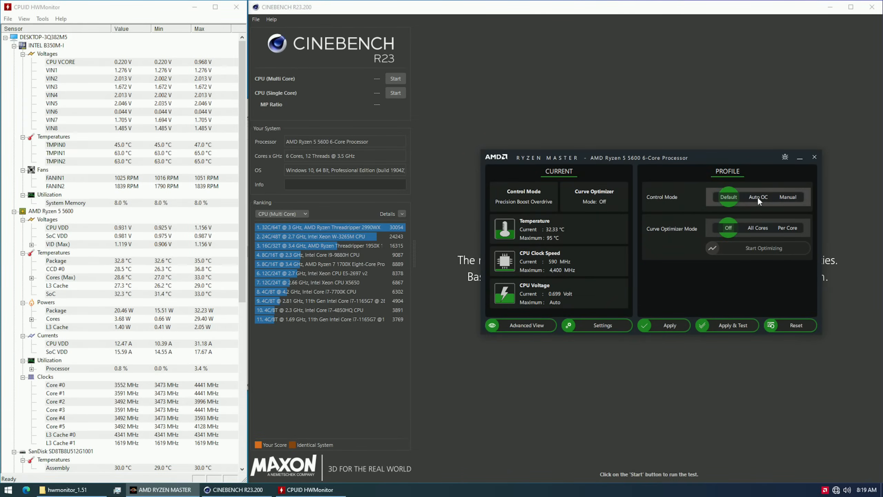
- Close Ryzen Master and run the Cinebench R23 multi-core test scoring 11090 pts before rebooting to BIOS
click(759, 197)
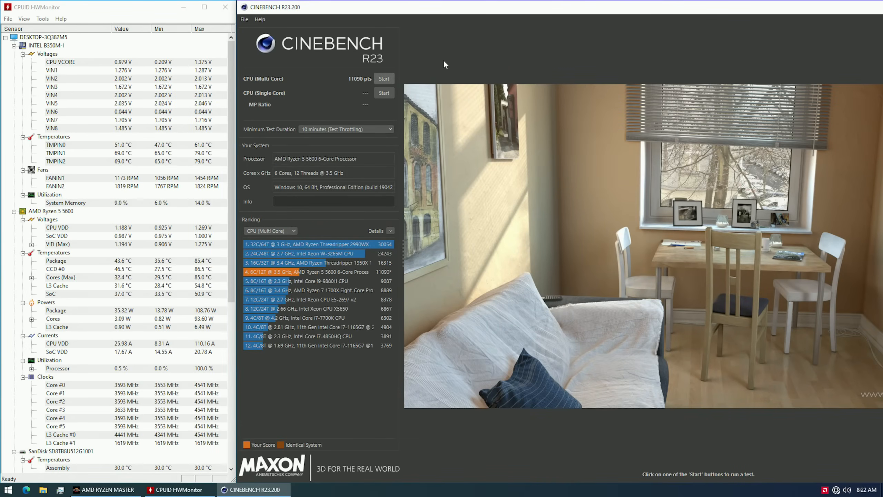
click(384, 79)
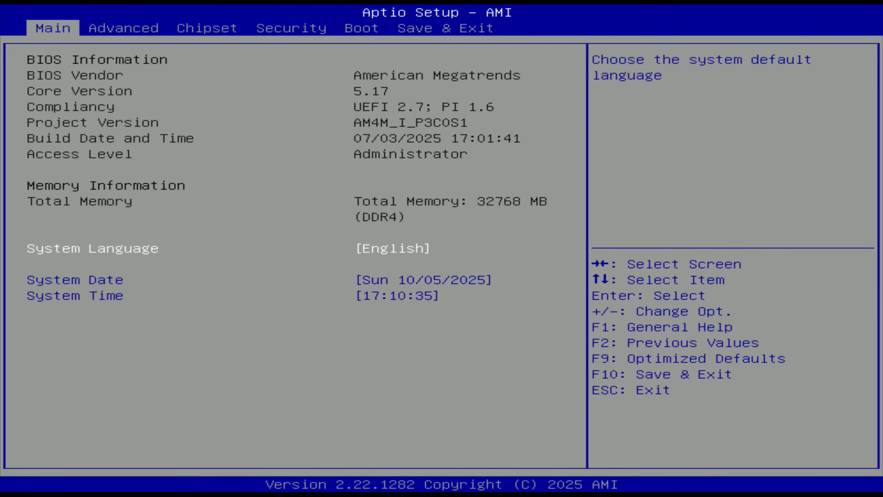
- In Advanced > AMD CBS, set Precision Boost Overdrive to Enable with its scalar on Auto
click(126, 28)
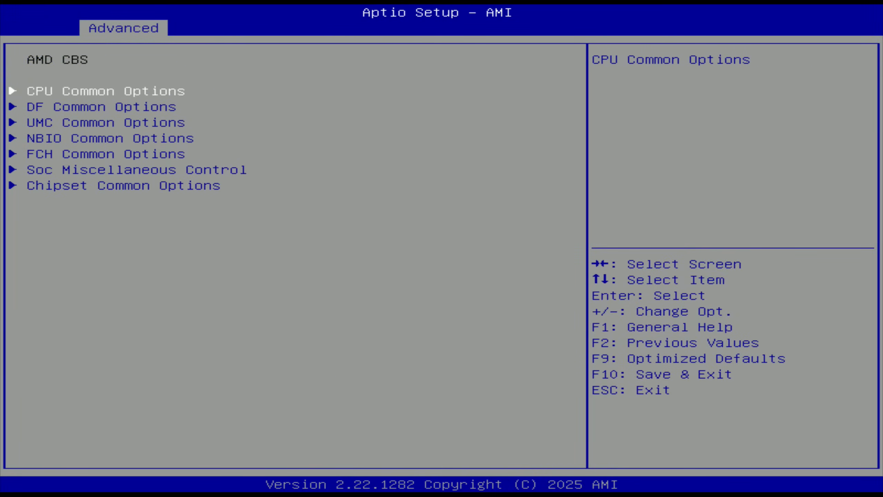
click(103, 138)
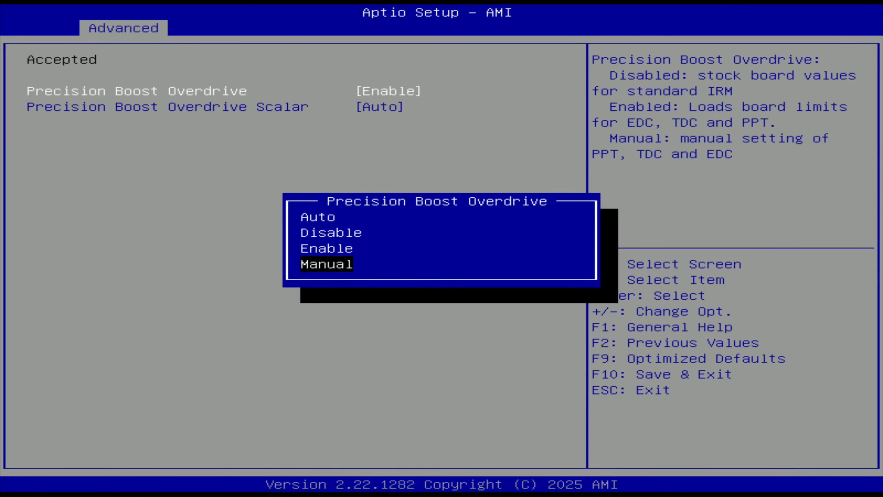
key(Up)
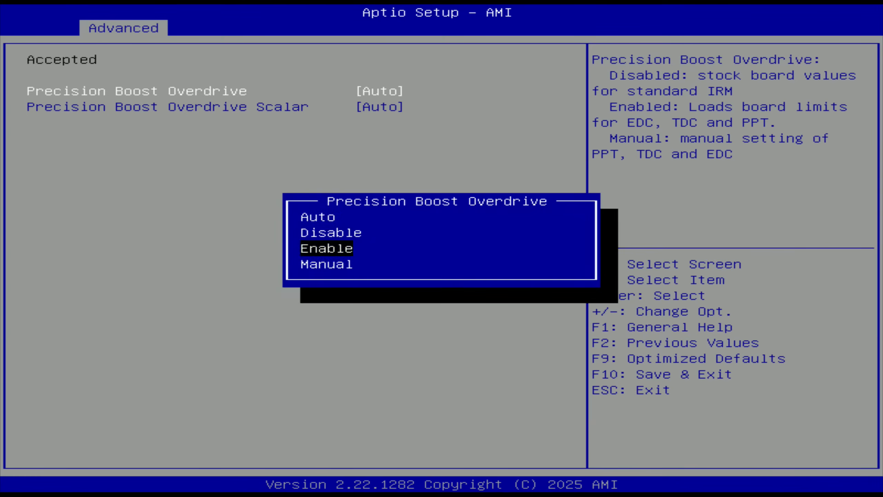
click(327, 263)
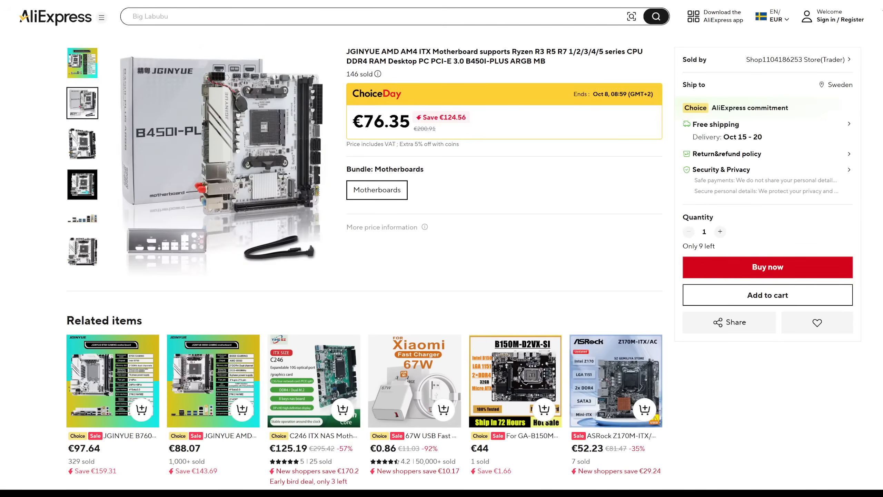
- Show the bare white board photo of the JGINYUE B450I-PLUS listing at €76.35
click(82, 184)
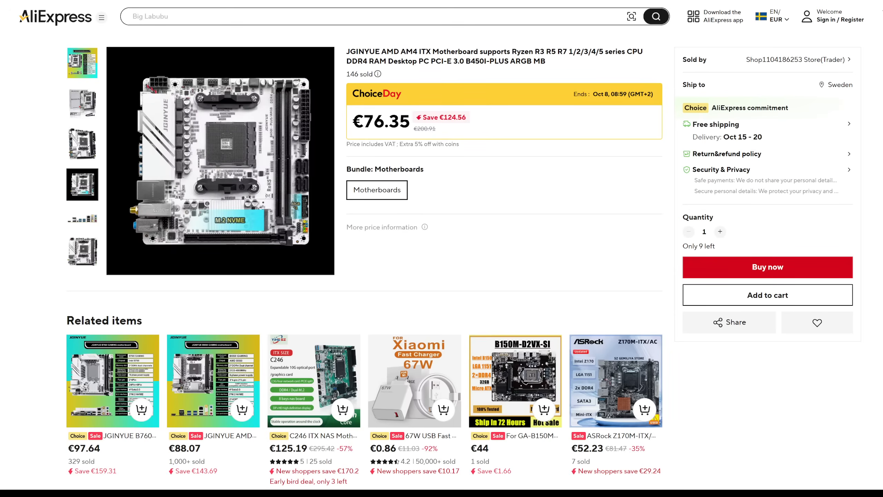